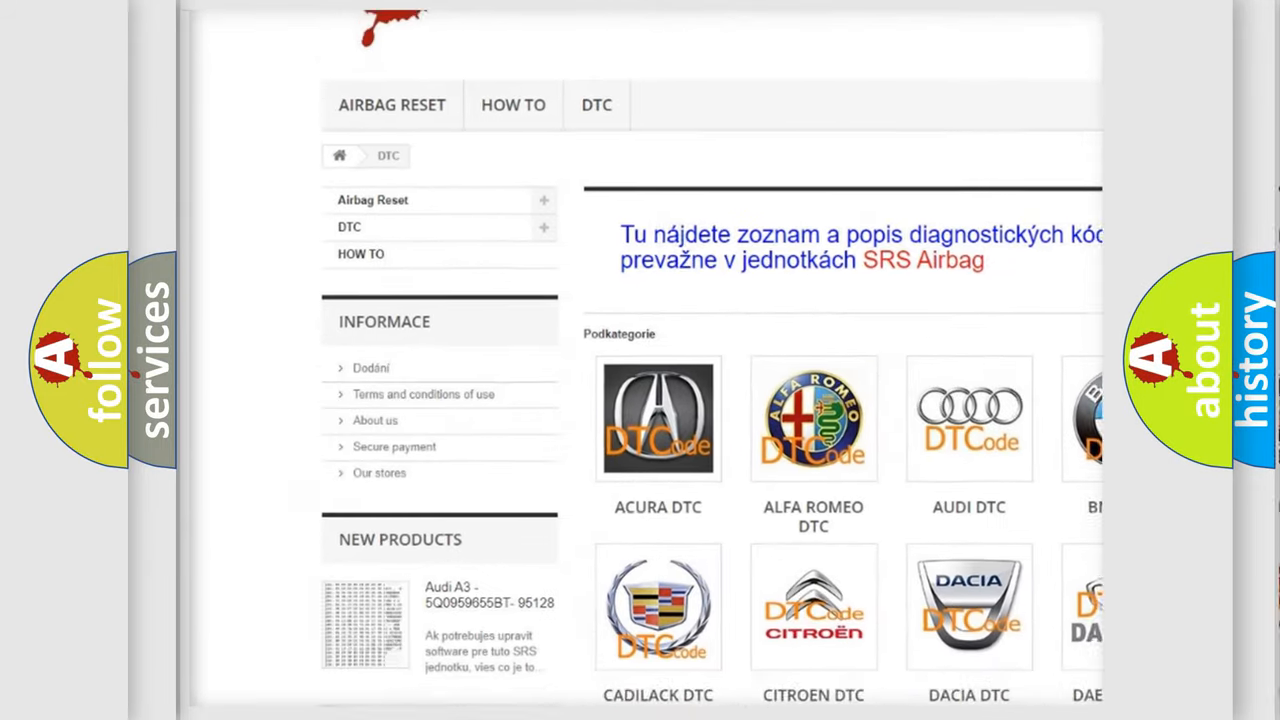
pyautogui.scroll(-3)
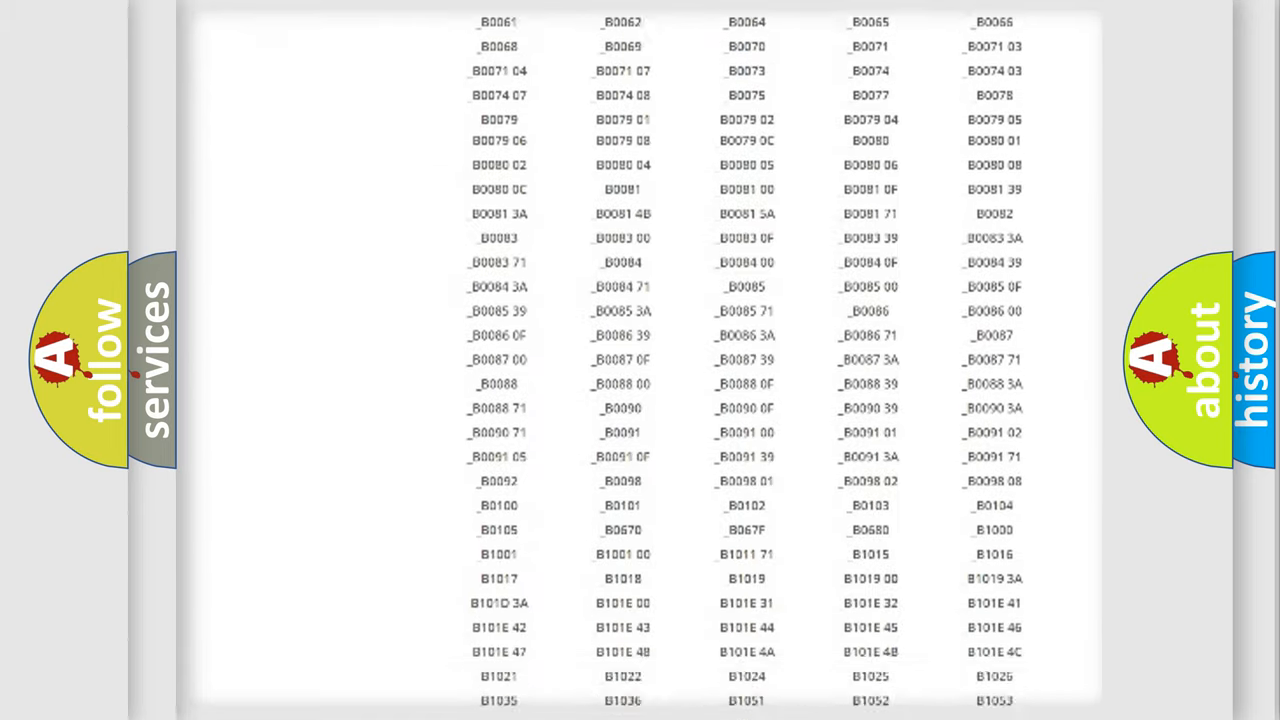
pyautogui.scroll(3)
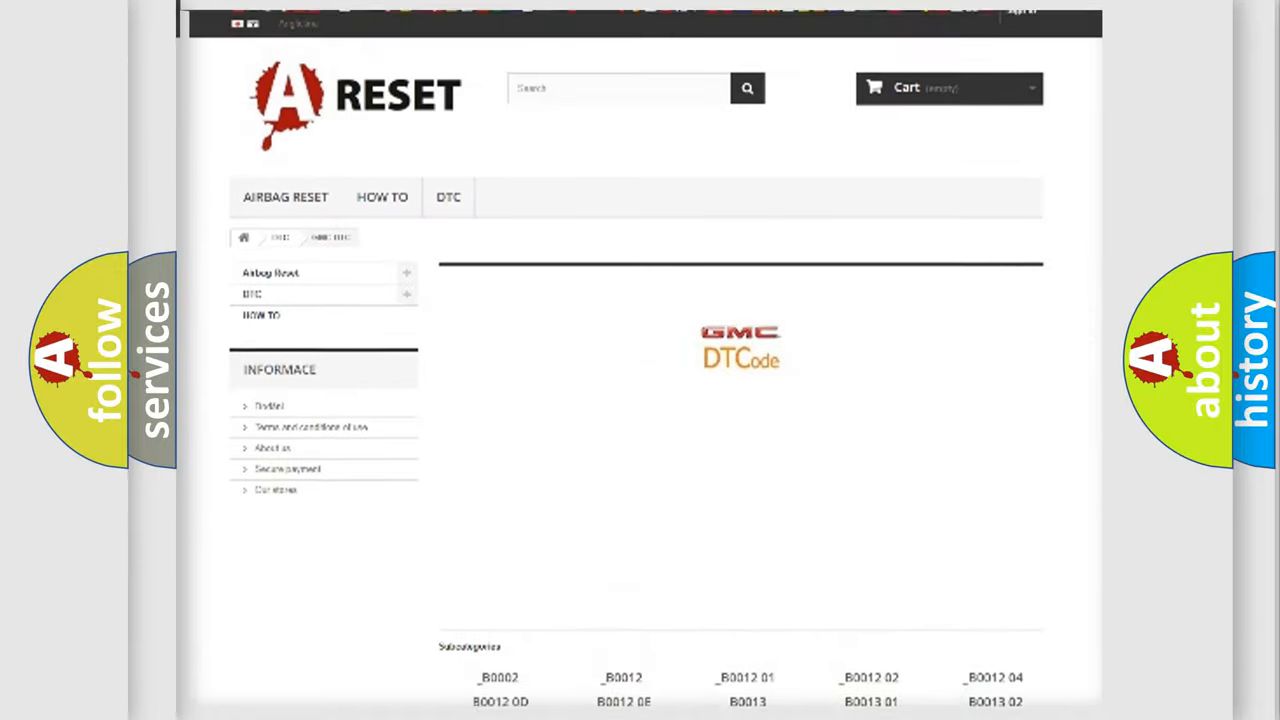